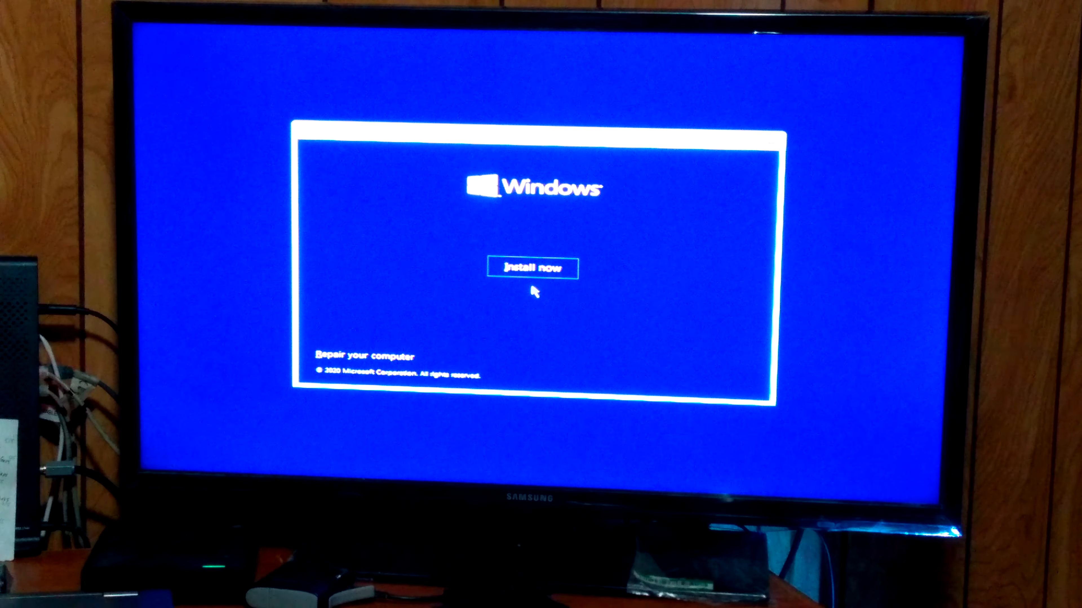
{"action": "mouse_move", "coordinate": [390, 356]}
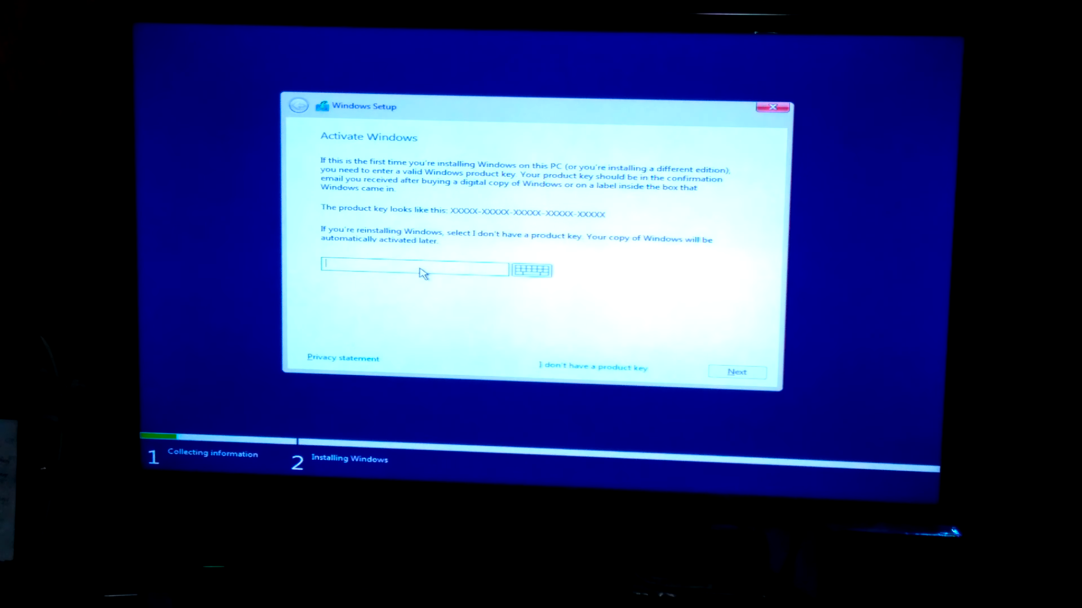
{"action": "mouse_move", "coordinate": [403, 268]}
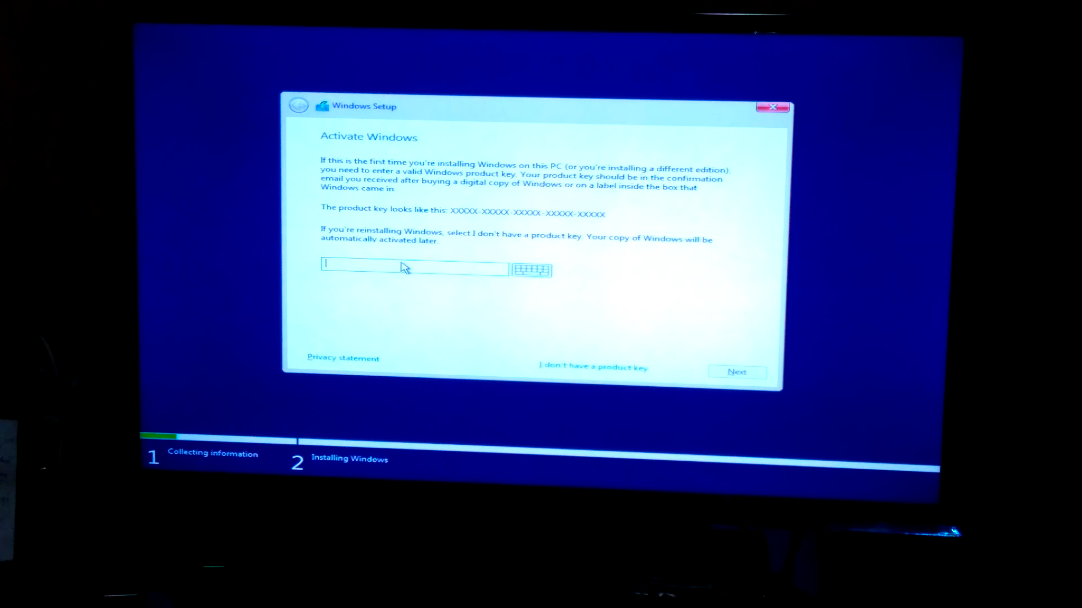
{"action": "mouse_move", "coordinate": [461, 282]}
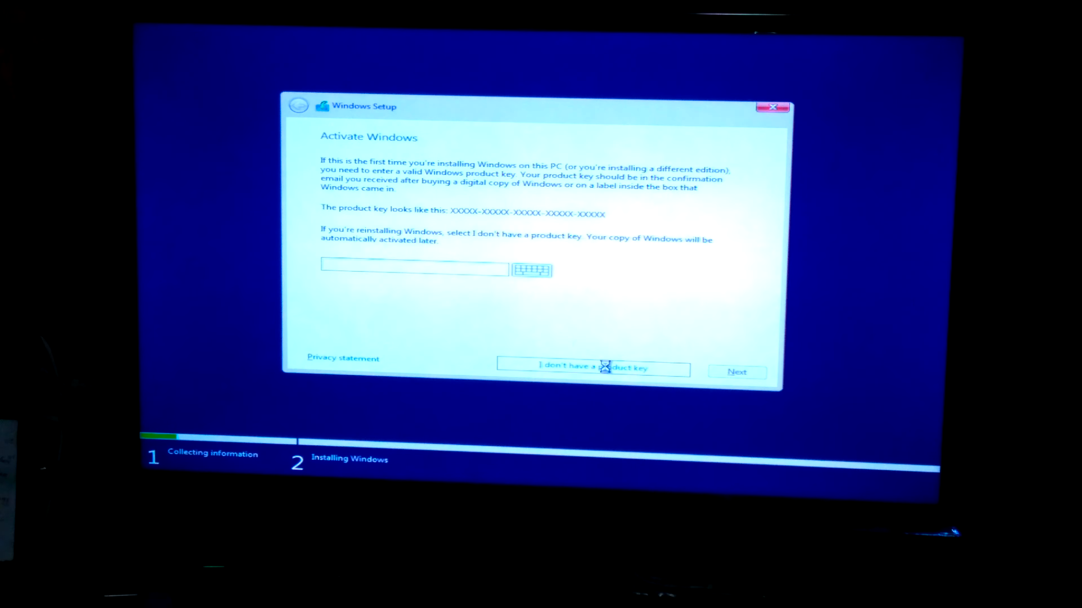
Skip product key entry with 'I don't have a product key'.
{"action": "left_click", "coordinate": [592, 366]}
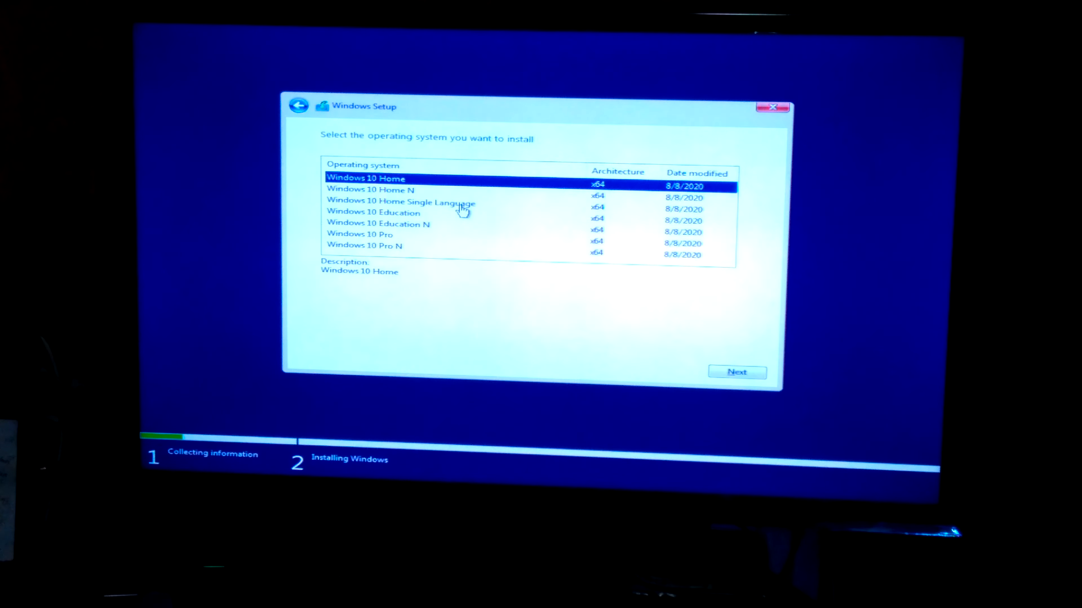
{"action": "mouse_move", "coordinate": [417, 235]}
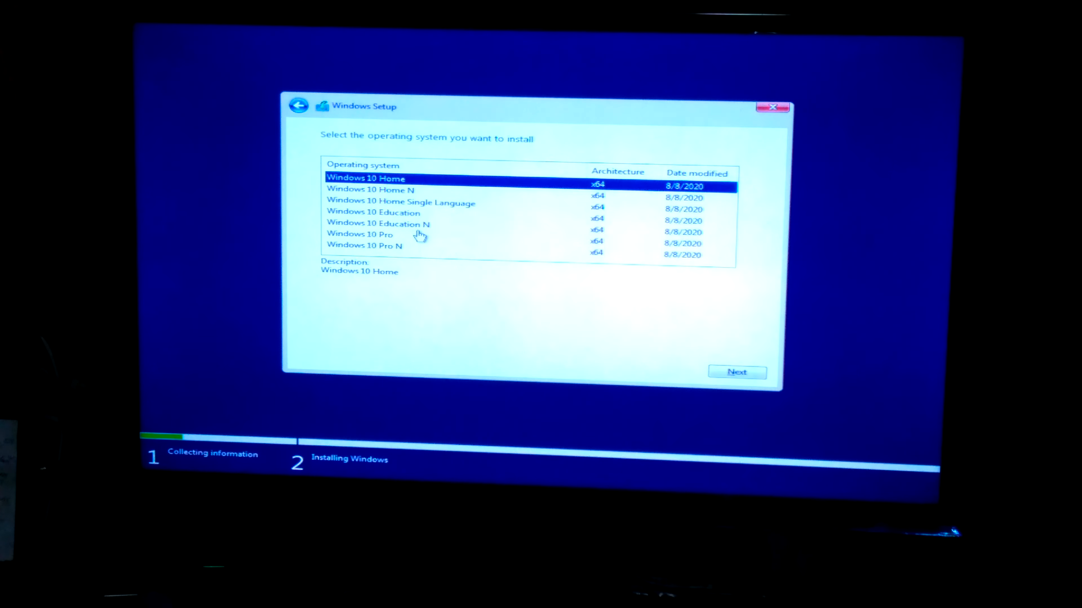
Choose Windows 10 Pro from the edition list (after trying Education N and Home N) and continue.
{"action": "left_click", "coordinate": [378, 224]}
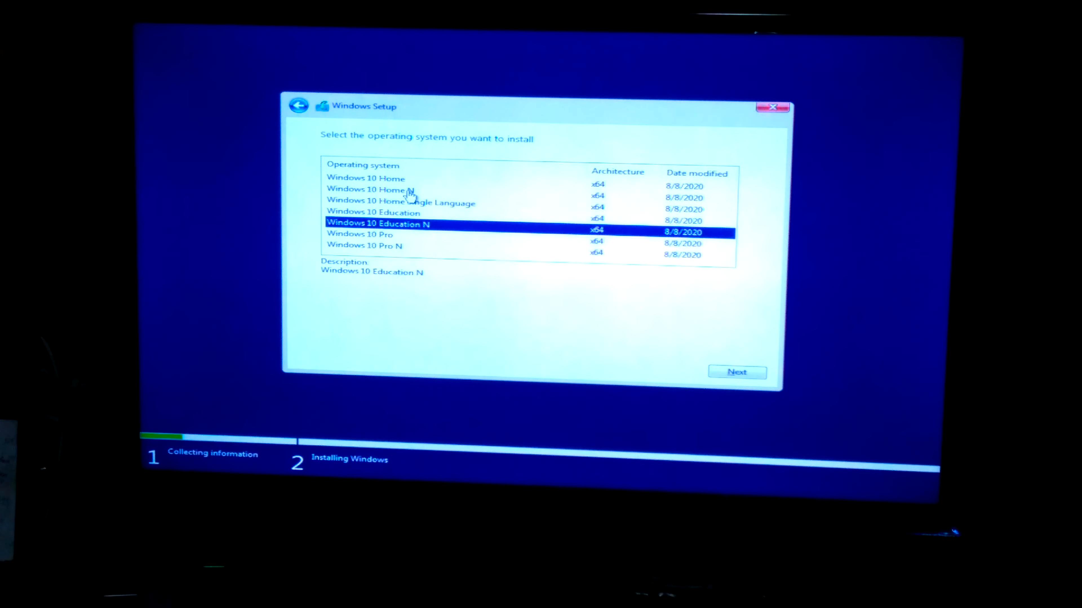
{"action": "left_click", "coordinate": [373, 189]}
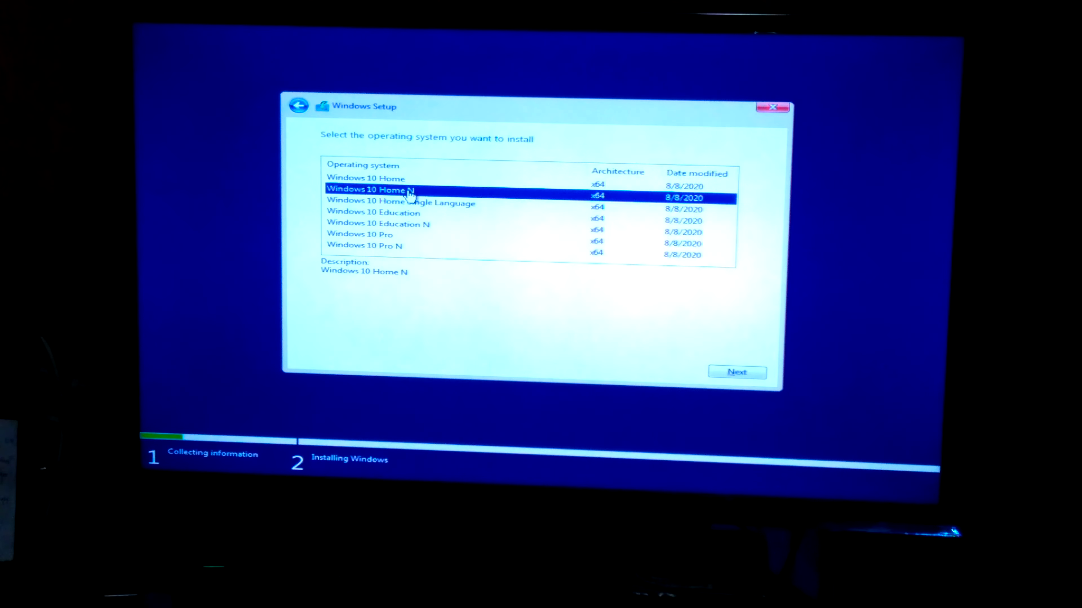
{"action": "mouse_move", "coordinate": [390, 250]}
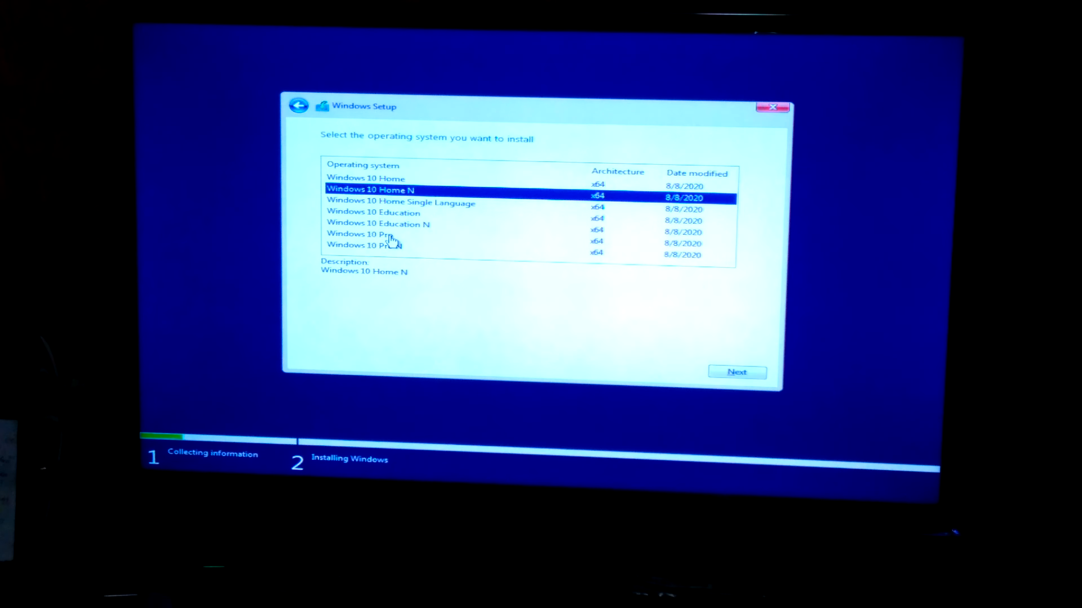
{"action": "left_click", "coordinate": [366, 234]}
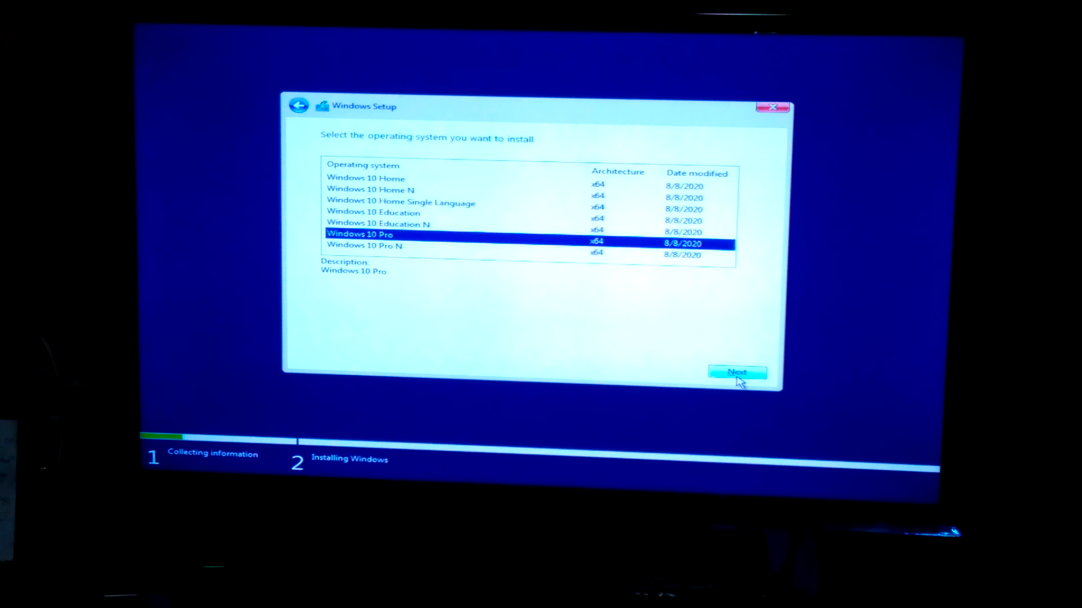
{"action": "left_click", "coordinate": [738, 372]}
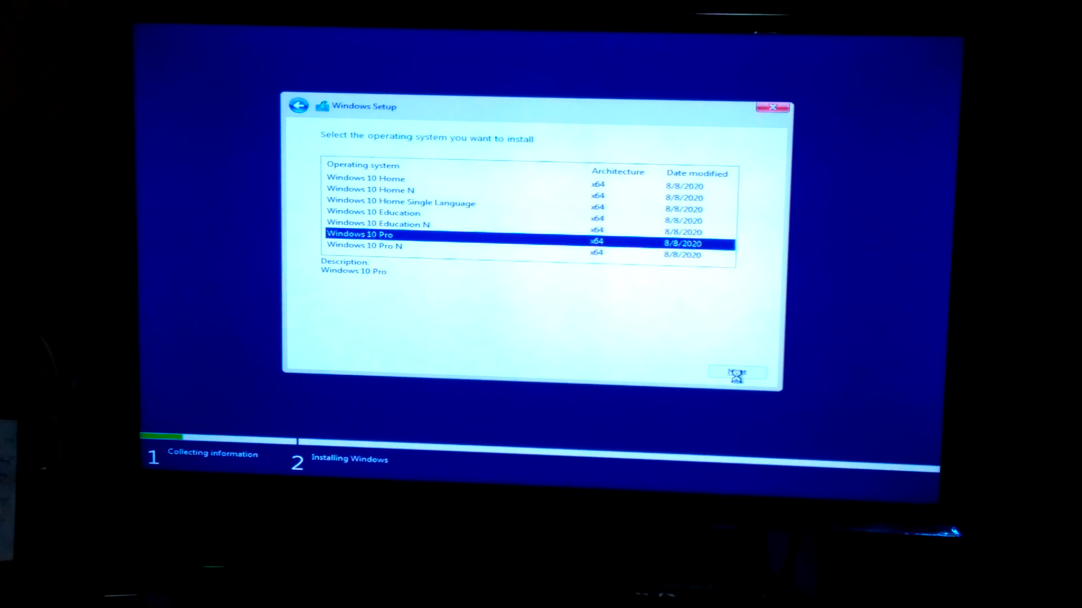
{"action": "left_click", "coordinate": [736, 373]}
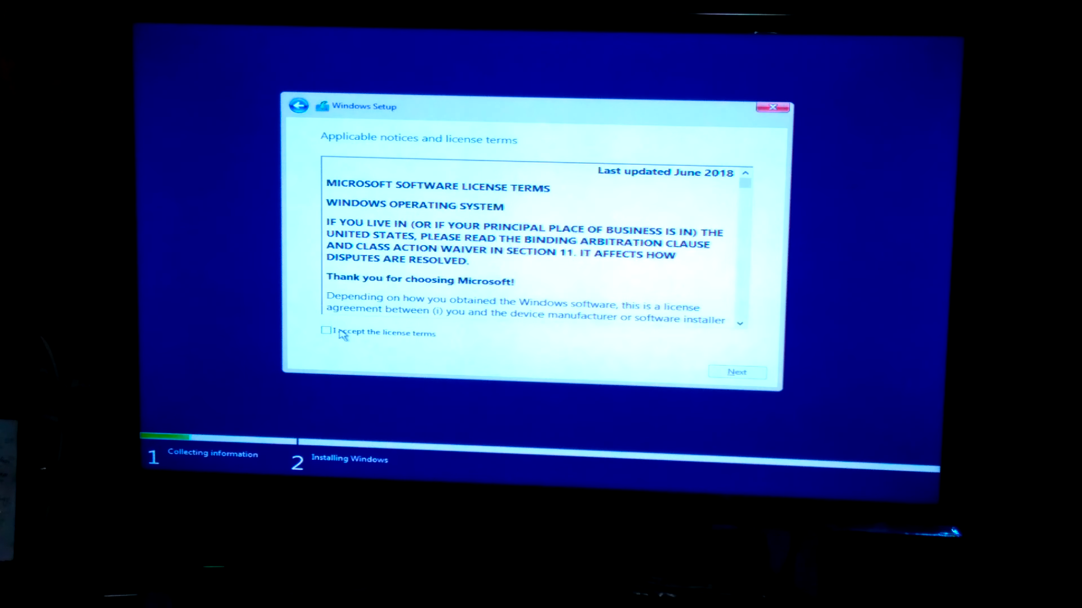
Accept the license terms and continue to the installation type choice.
{"action": "left_click", "coordinate": [325, 331]}
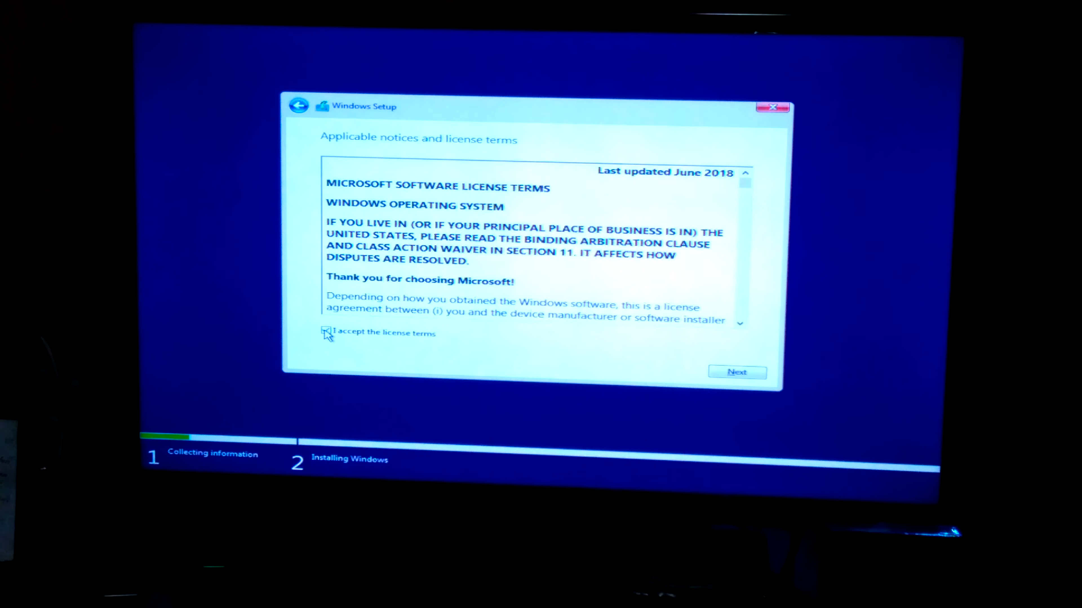
{"action": "left_click", "coordinate": [736, 372]}
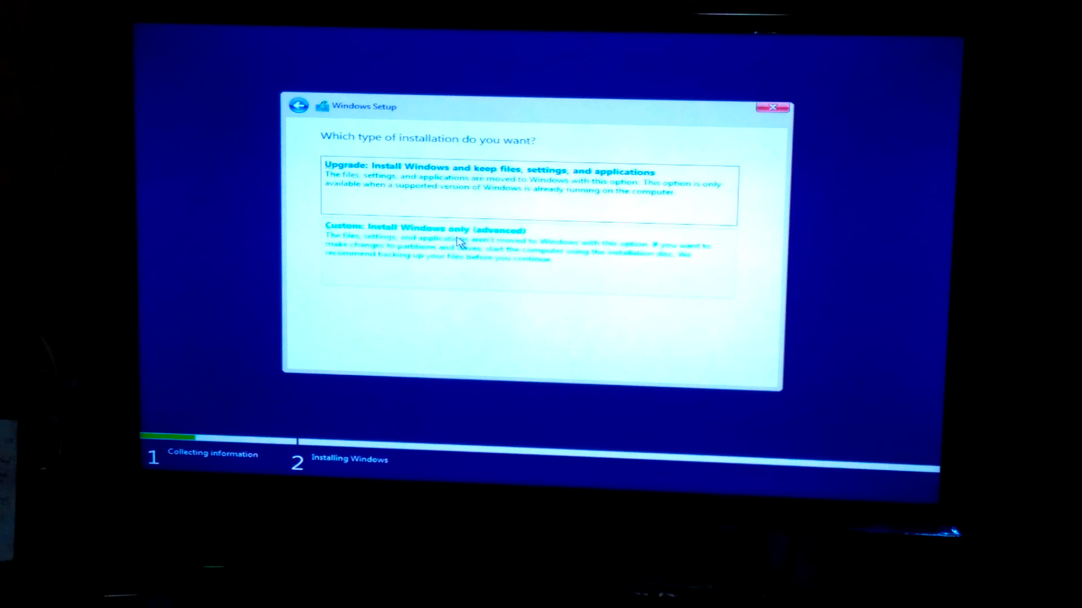
Choose 'Custom: Install Windows only (advanced)' and select Drive 0 Partition 3 in the partition list.
{"action": "left_click", "coordinate": [422, 230]}
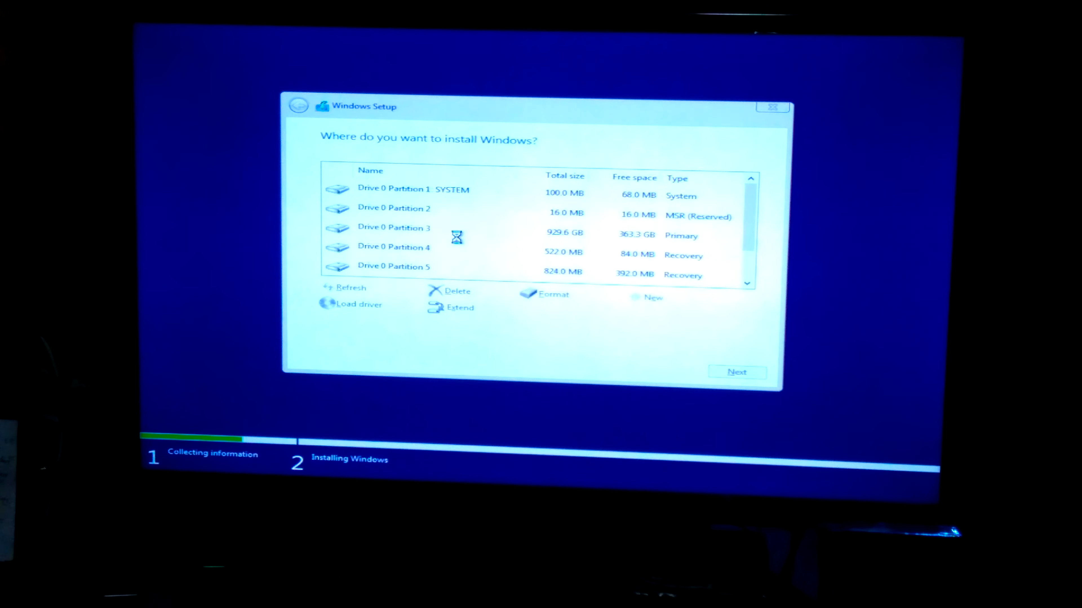
{"action": "left_click", "coordinate": [448, 227]}
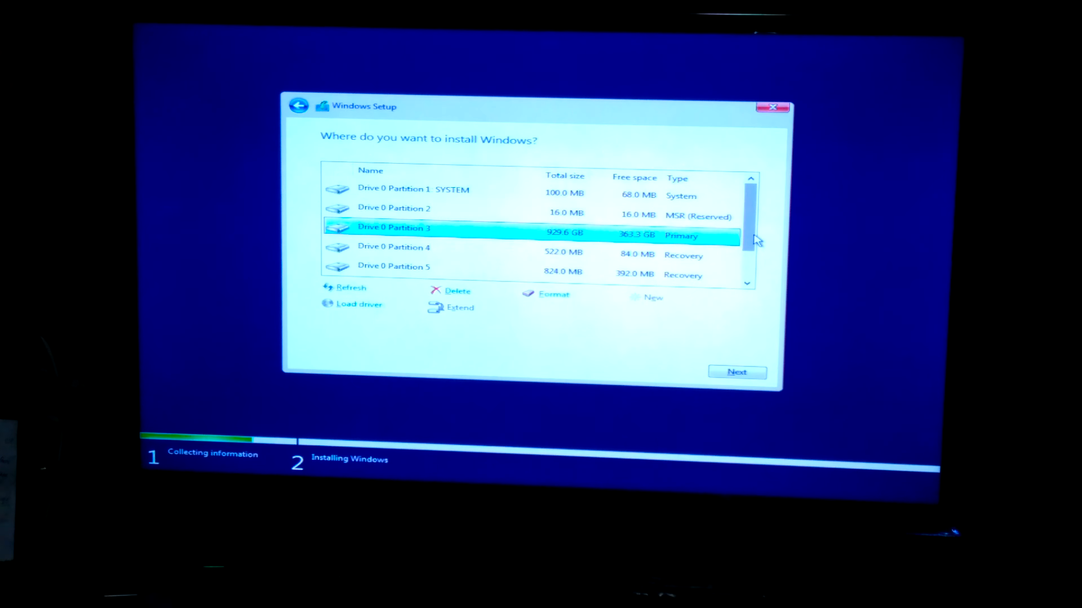
{"action": "scroll", "scroll_direction": "down", "scroll_amount": 3}
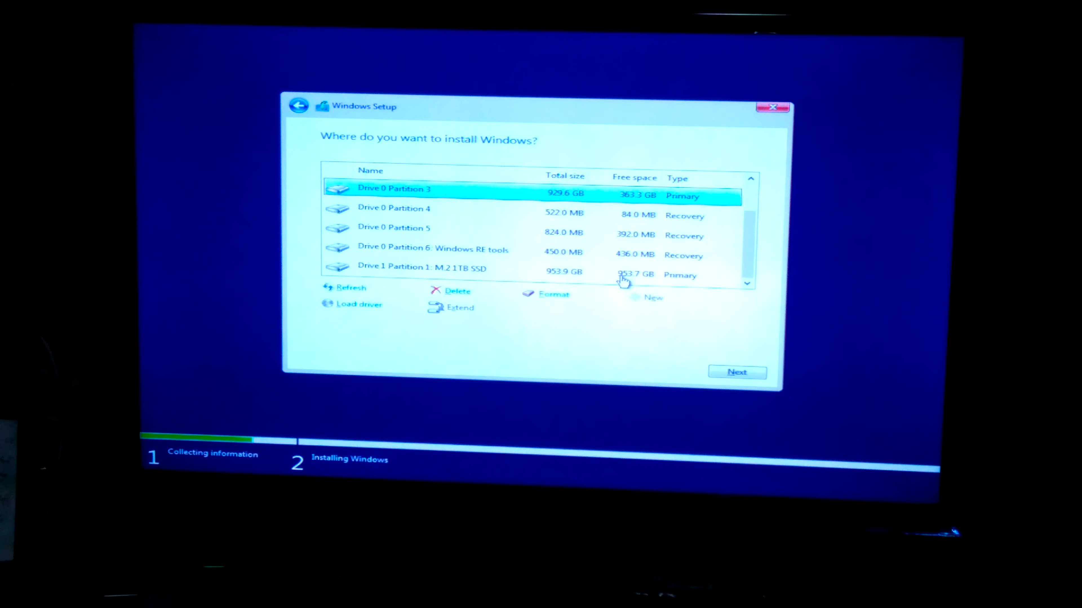
{"action": "mouse_move", "coordinate": [458, 279]}
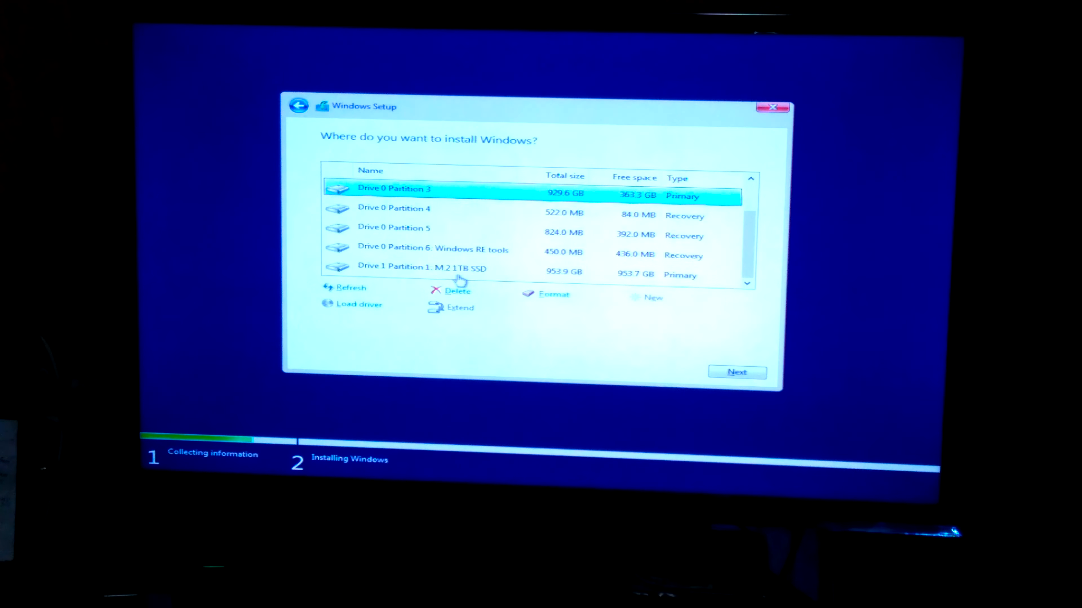
{"action": "mouse_move", "coordinate": [645, 283]}
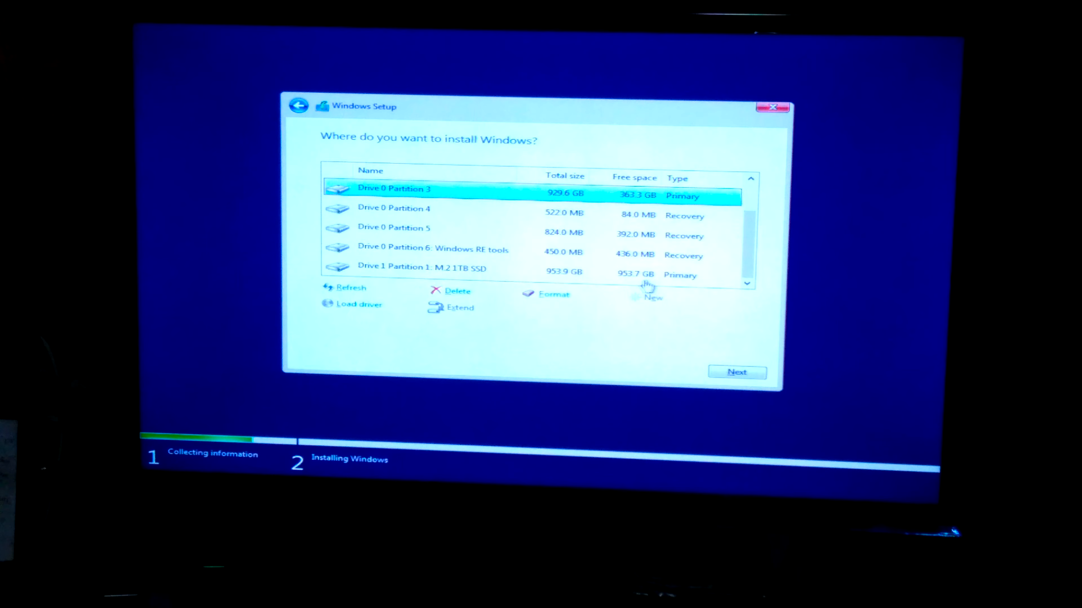
{"action": "mouse_move", "coordinate": [535, 278]}
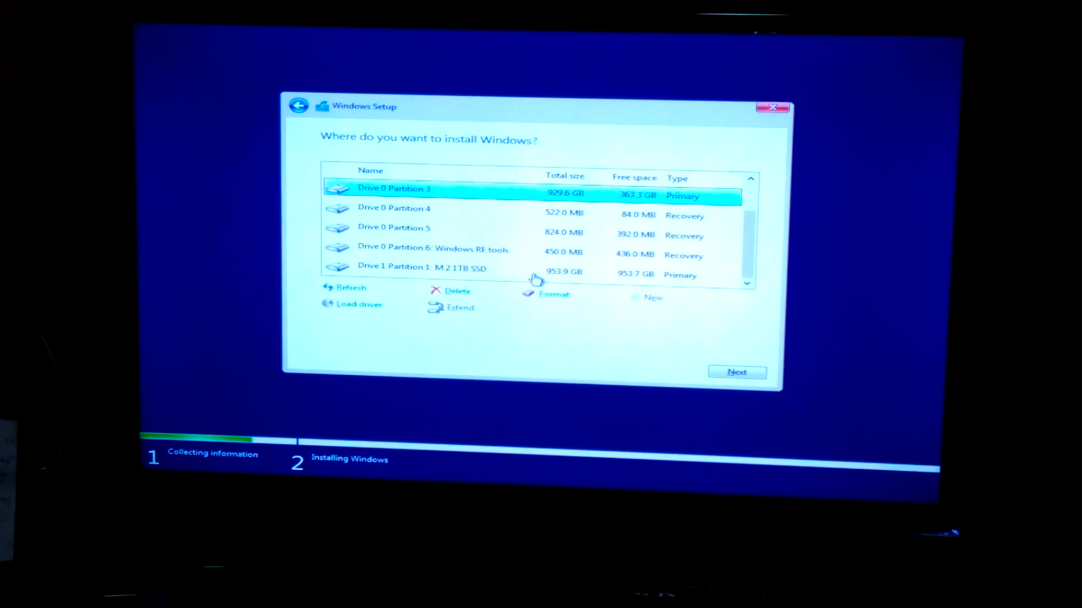
Select Drive 1 Partition 1 on the M.2 1TB SSD, view the MBR partition table error, and dismiss it.
{"action": "left_click", "coordinate": [428, 268]}
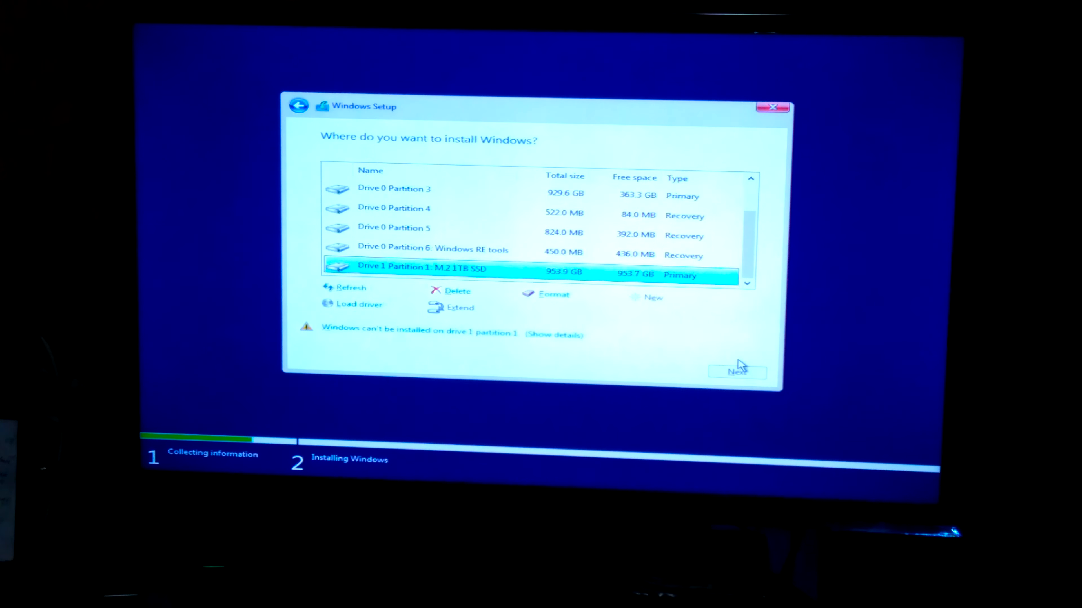
{"action": "left_click", "coordinate": [737, 373]}
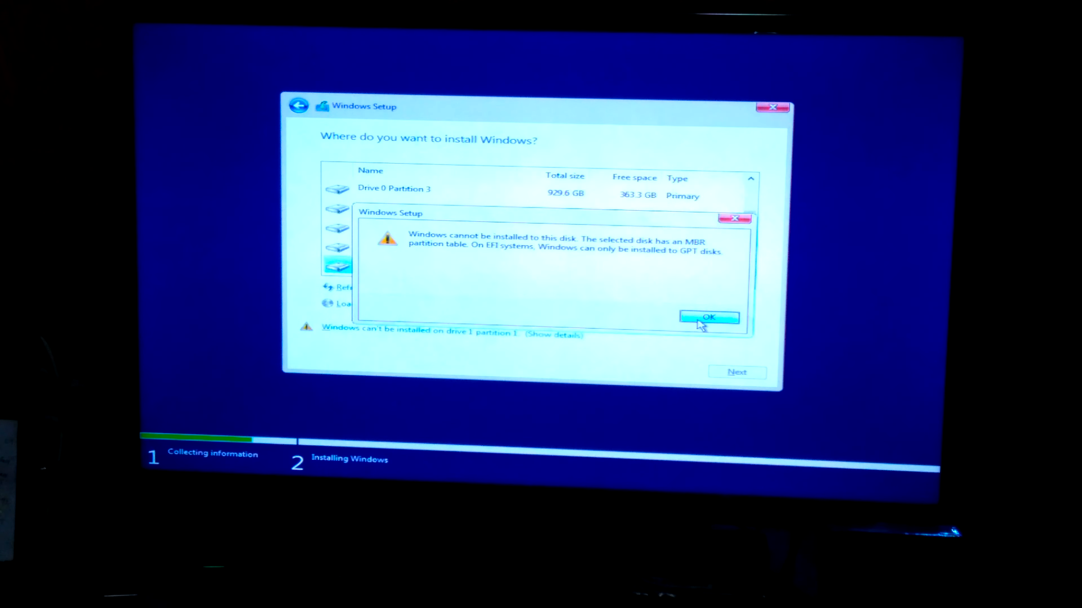
{"action": "left_click", "coordinate": [708, 318]}
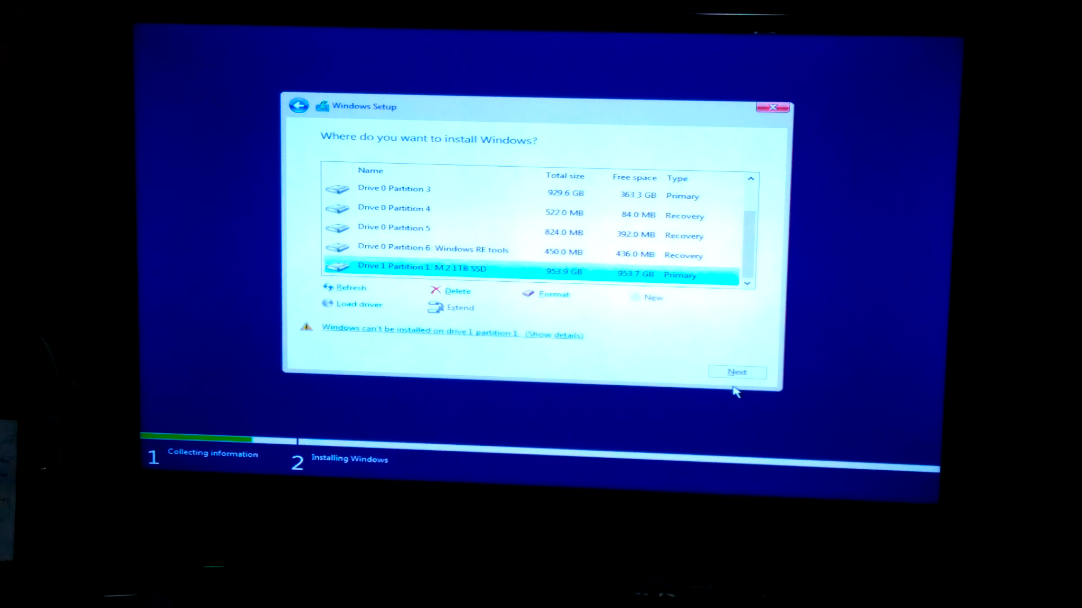